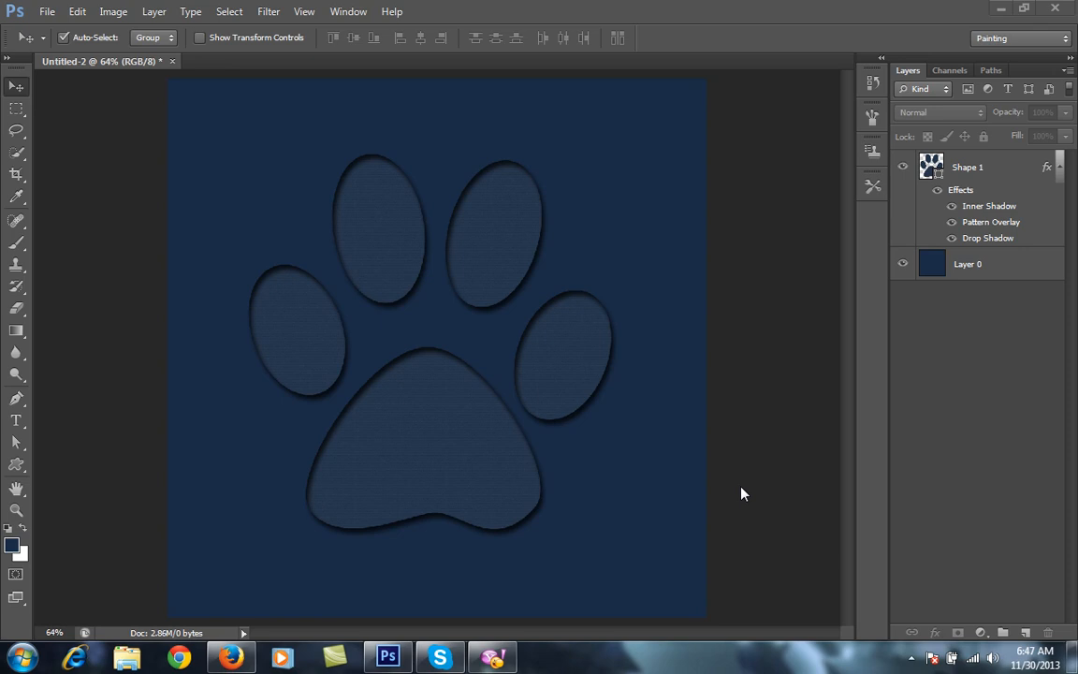
mouse_move(461, 450)
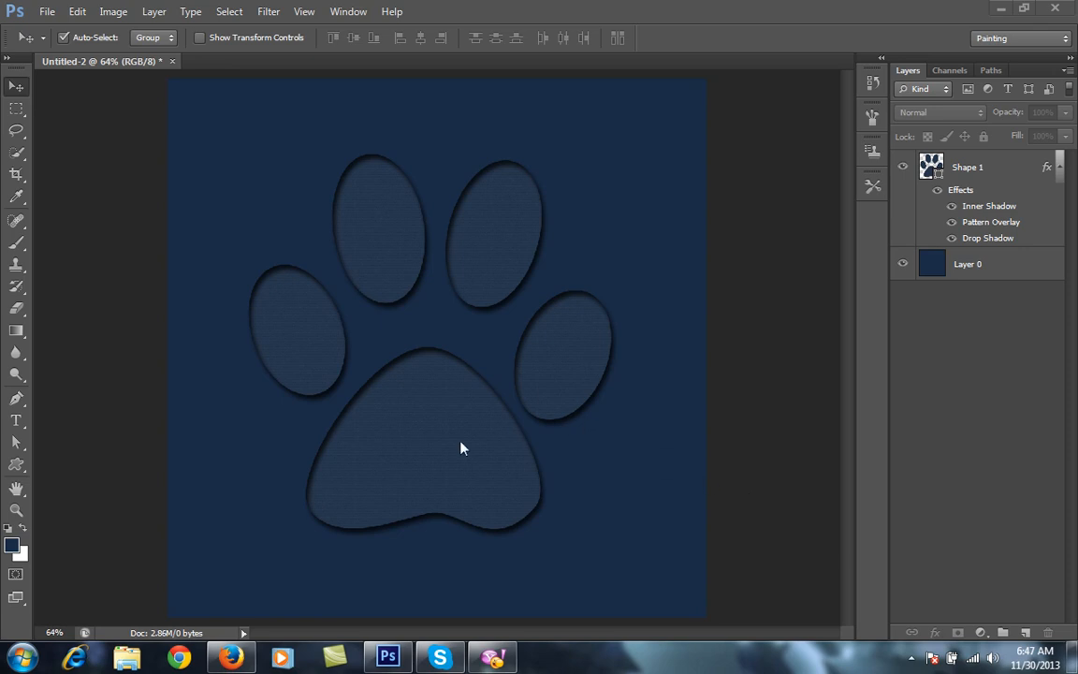
mouse_move(340, 471)
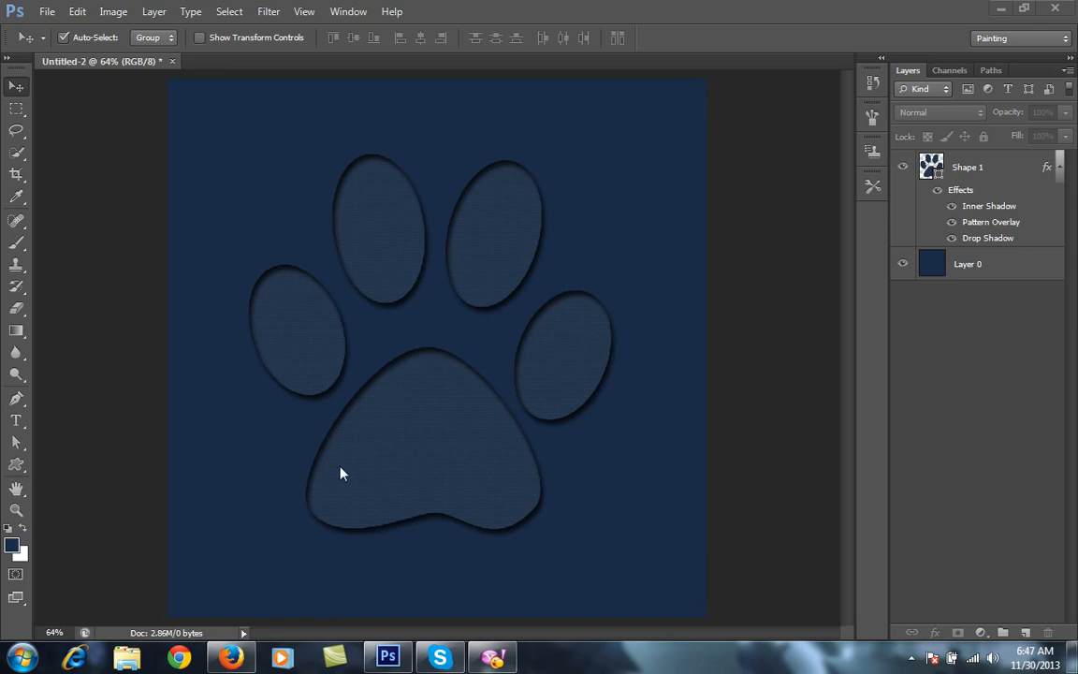
mouse_move(380, 416)
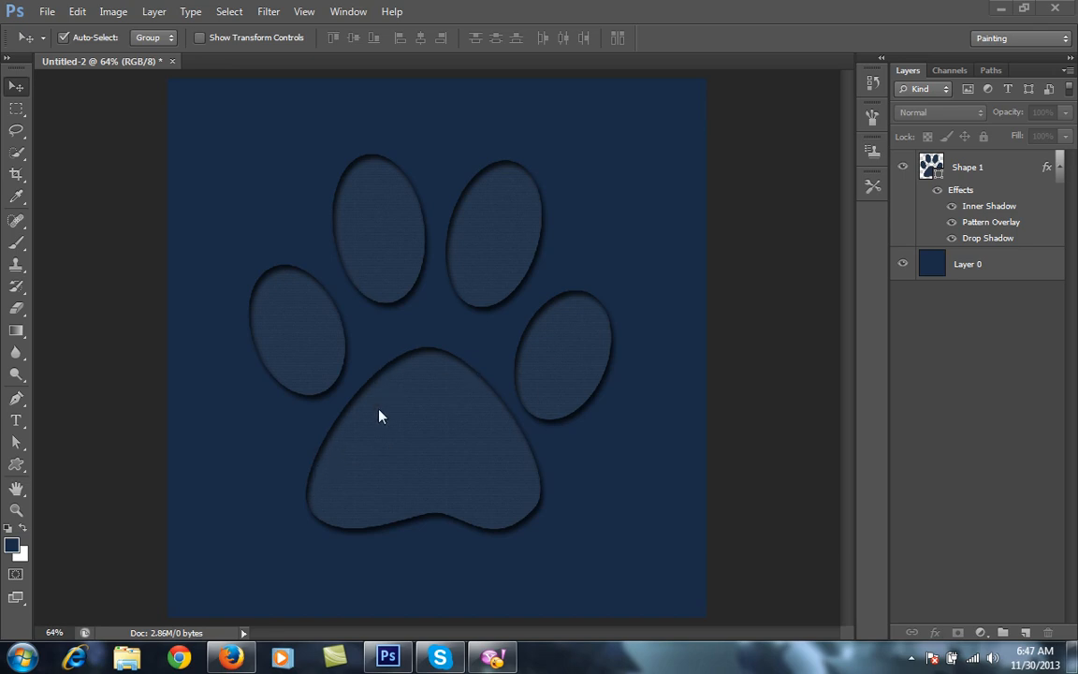
mouse_move(561, 483)
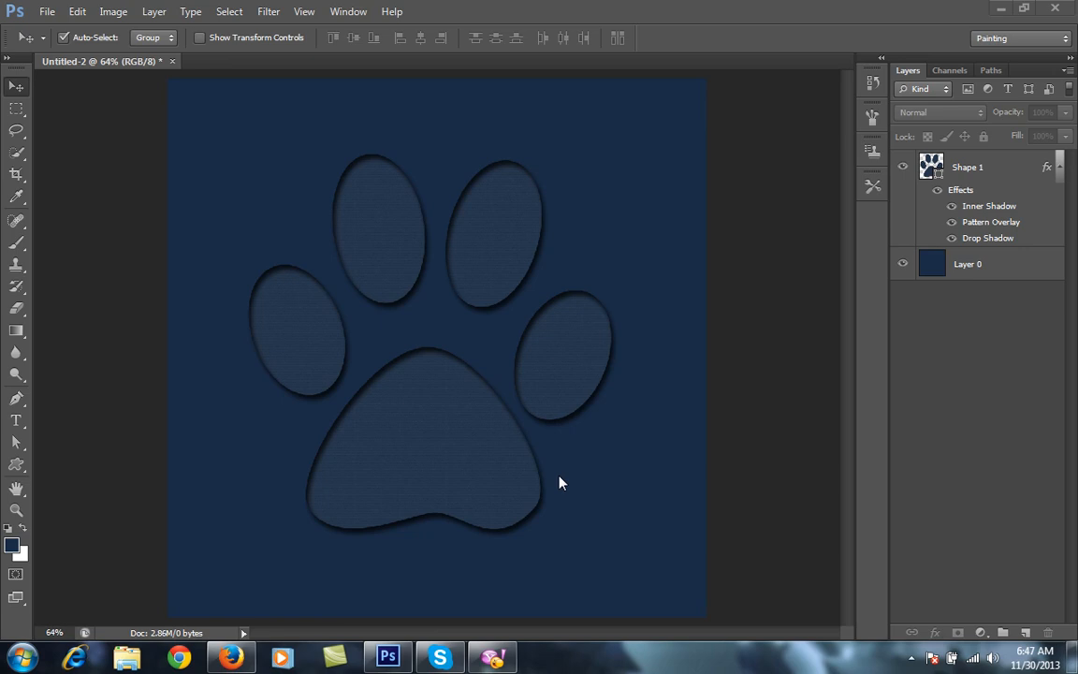
mouse_move(584, 416)
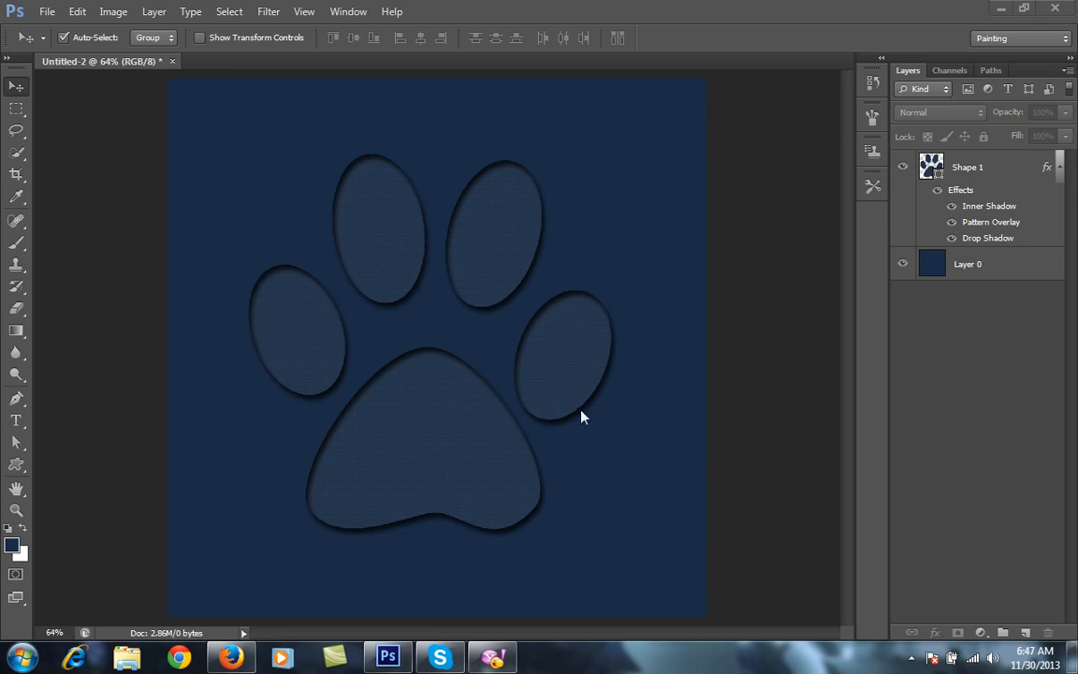
mouse_move(509, 405)
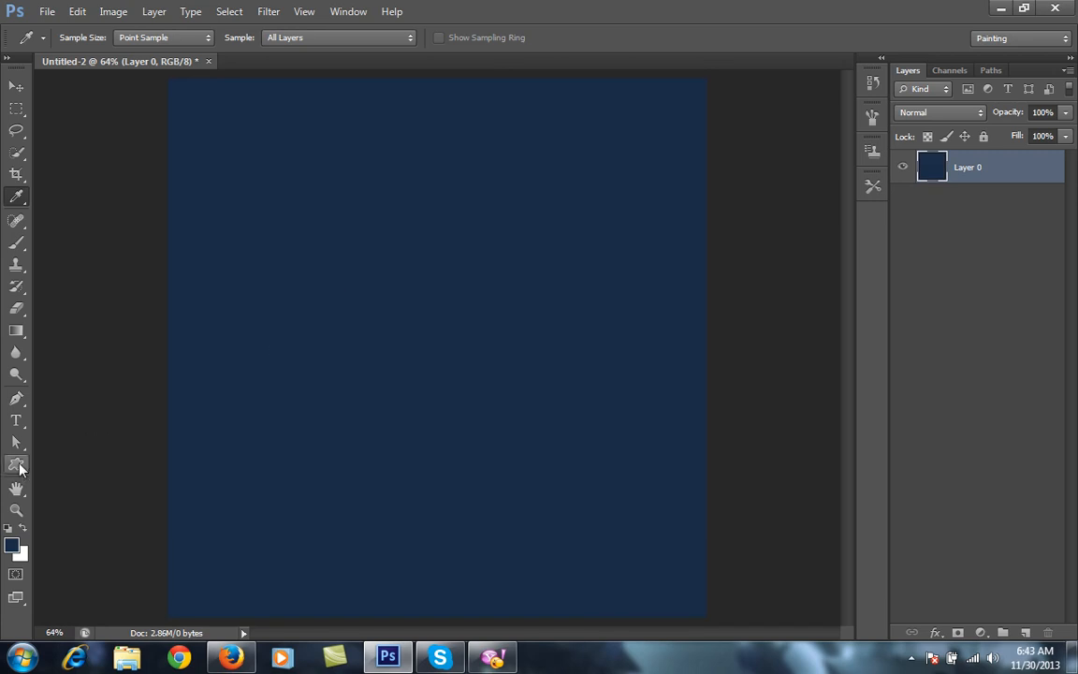
Choose the paw-print preset with the Custom Shape tool and drag it across the canvas centre
left_click(15, 466)
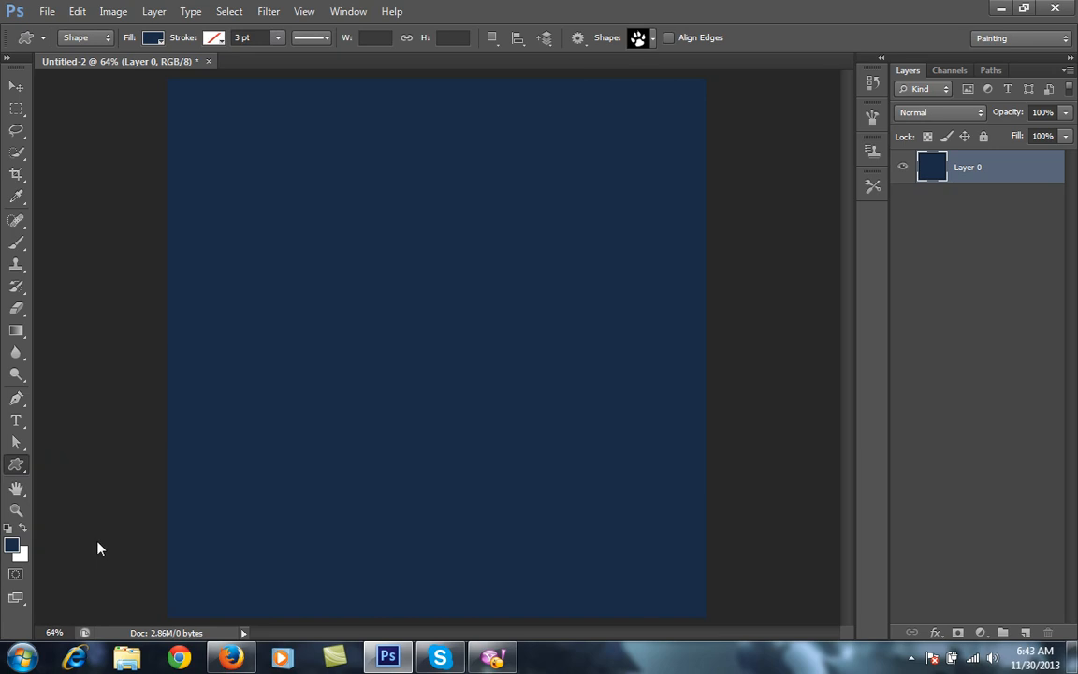
mouse_move(655, 47)
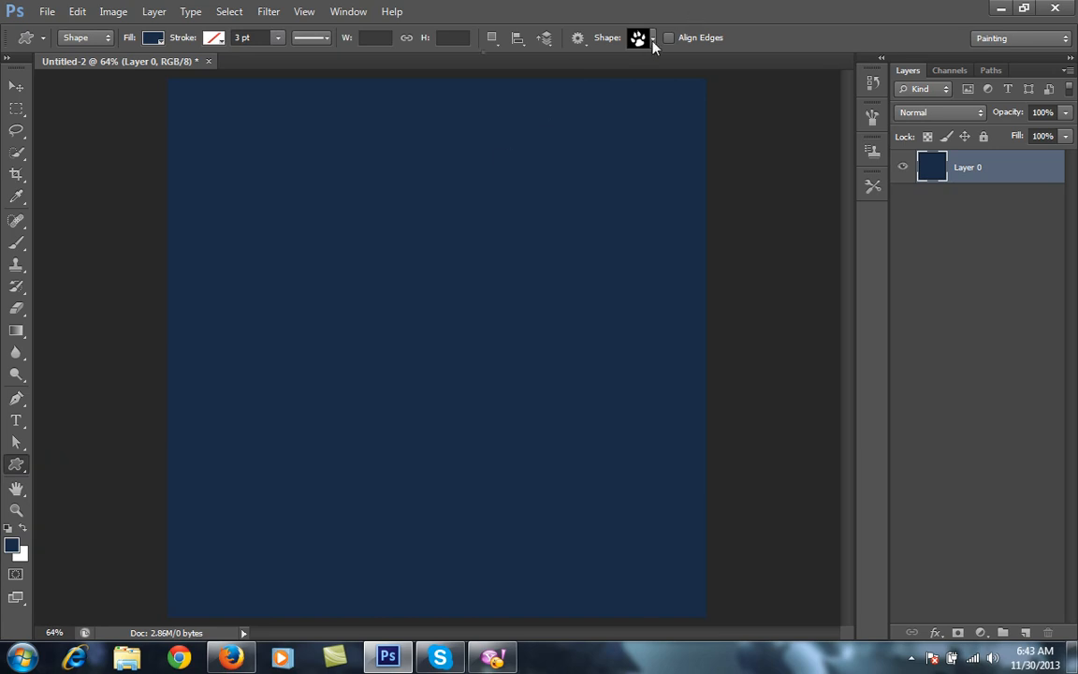
left_click(639, 37)
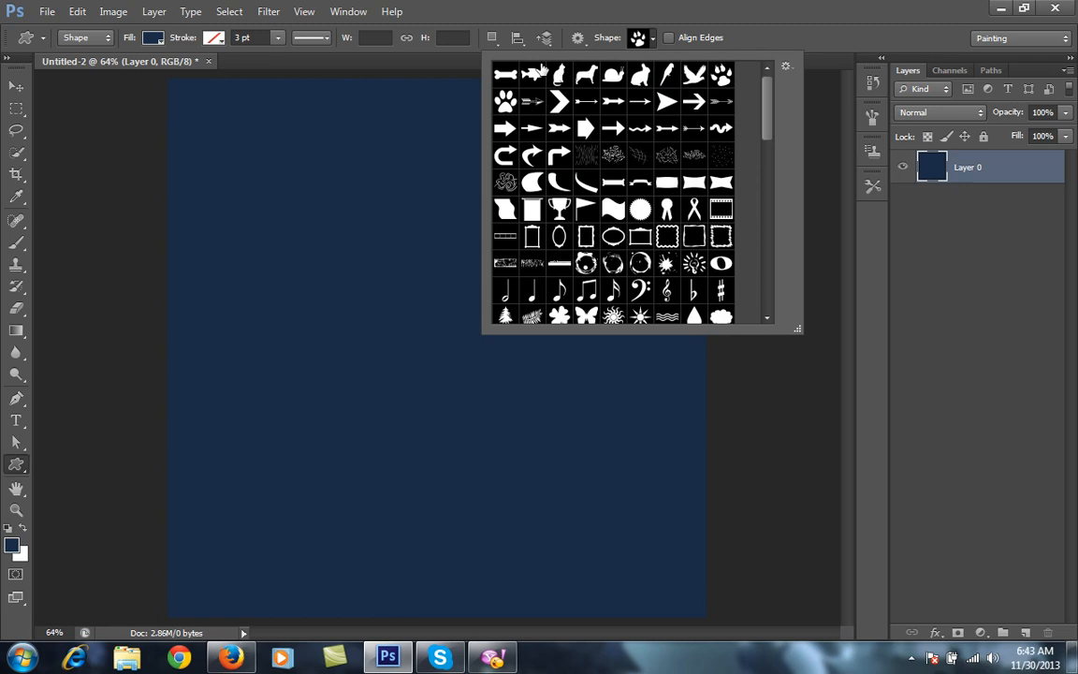
mouse_move(782, 114)
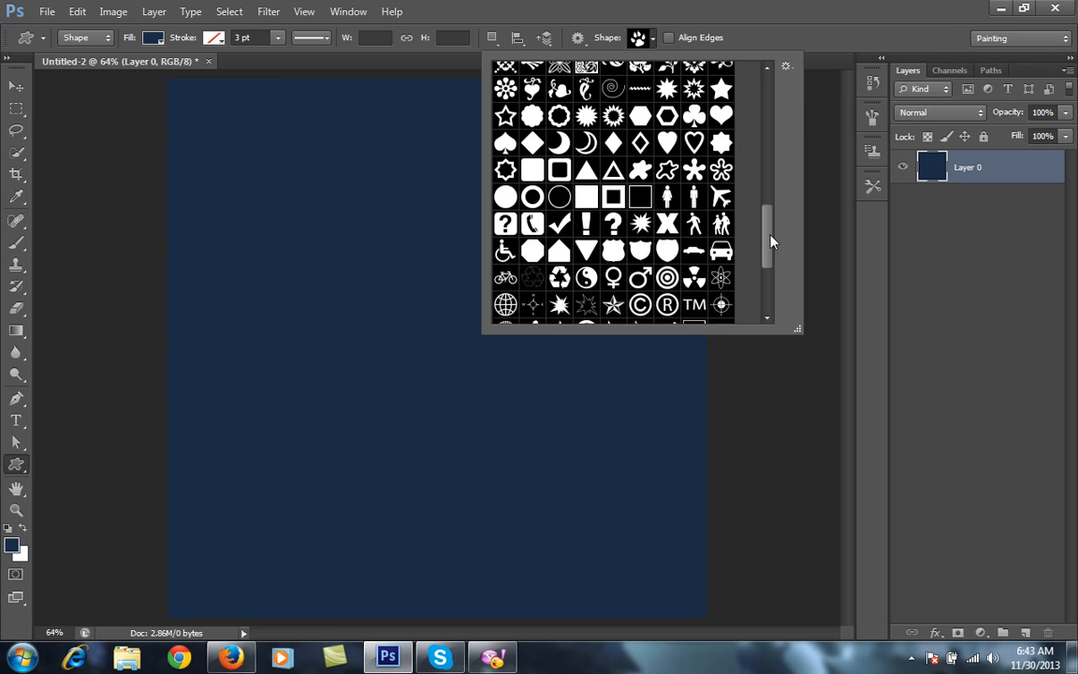
scroll("down", 3)
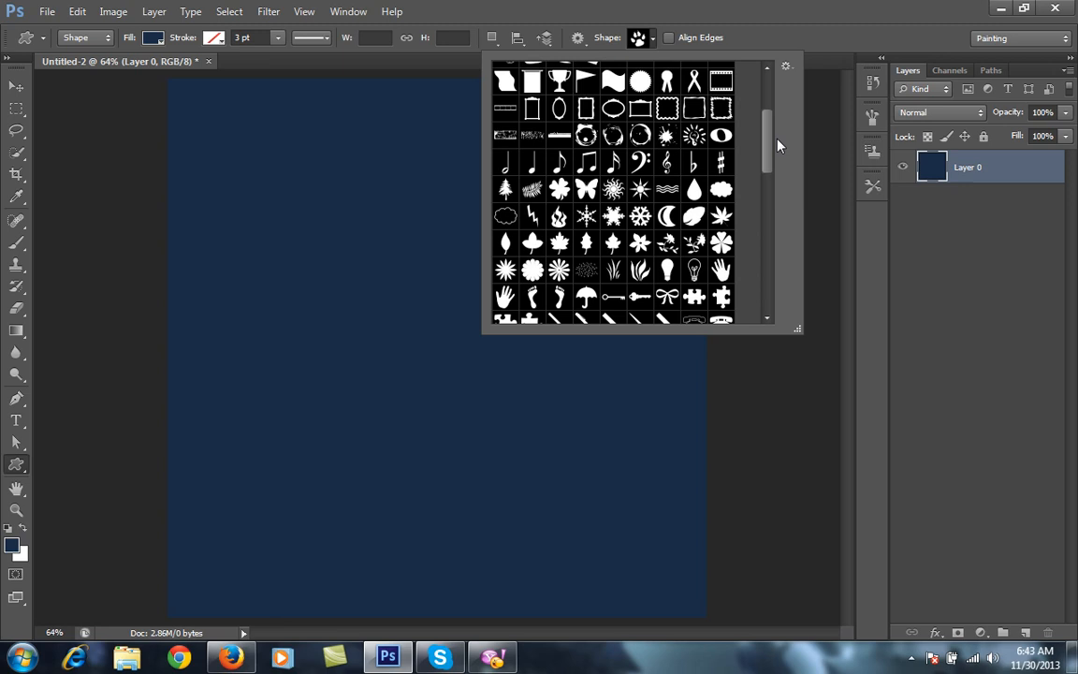
scroll("up", 3)
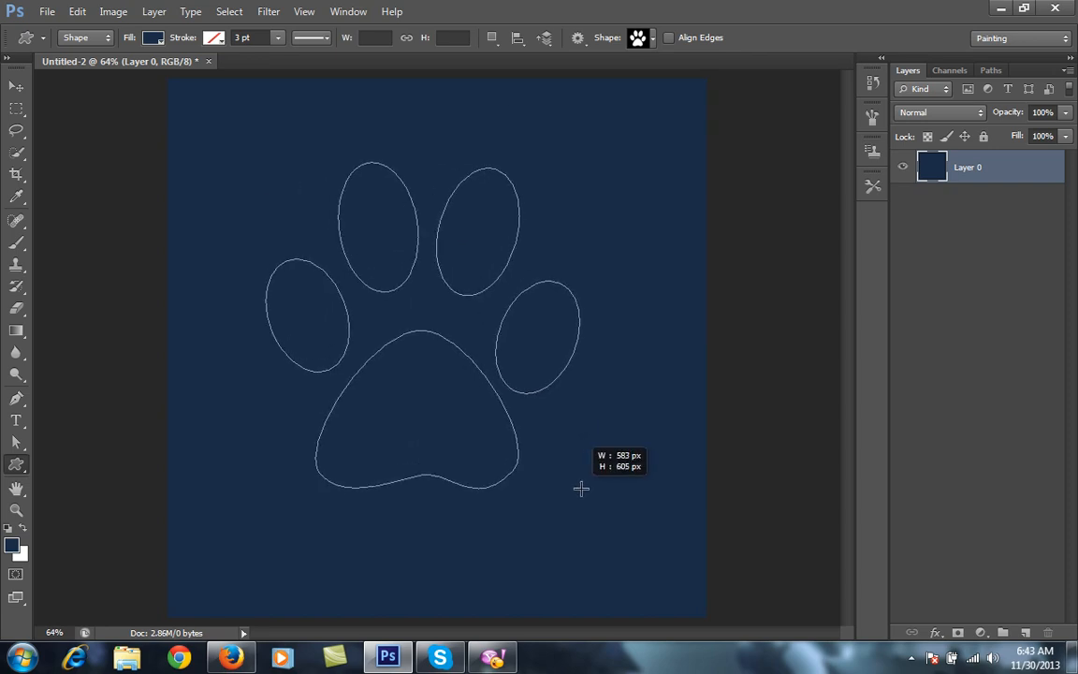
left_click_drag(581, 487, 625, 535)
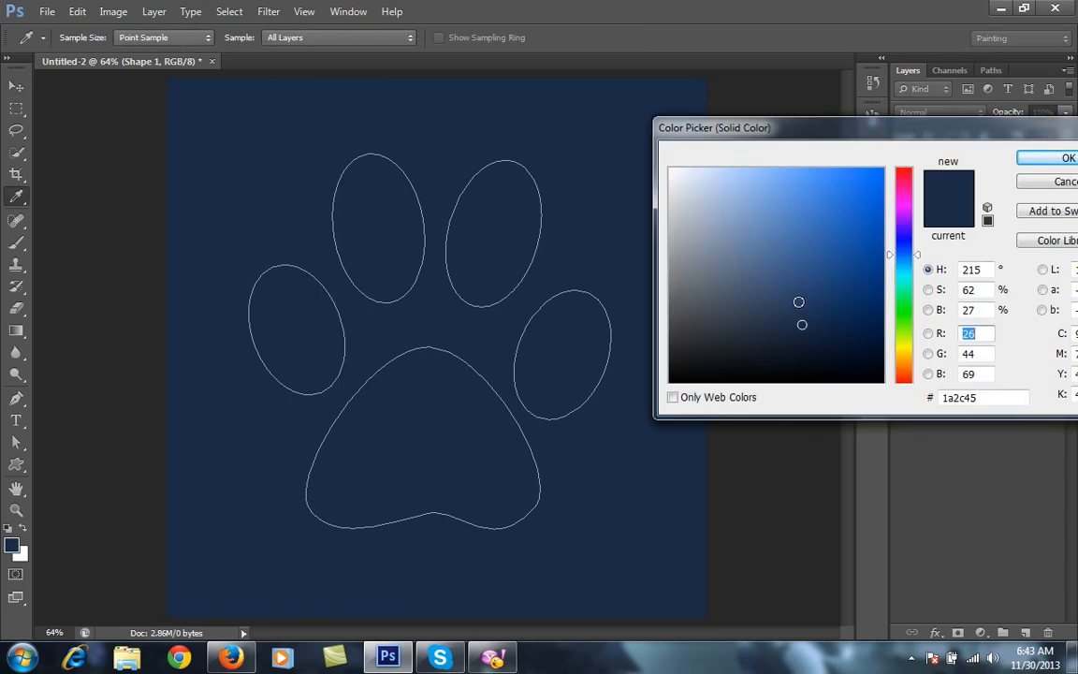
Pick a blue slightly lighter than the background as the paw fill and confirm it
left_click(792, 311)
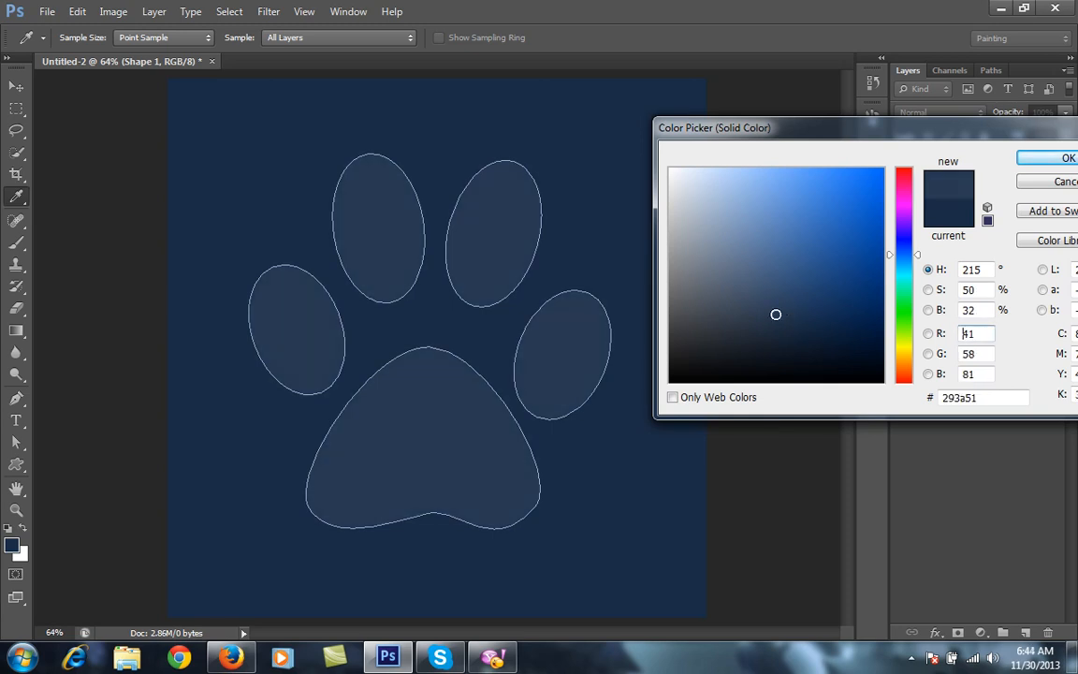
mouse_move(780, 310)
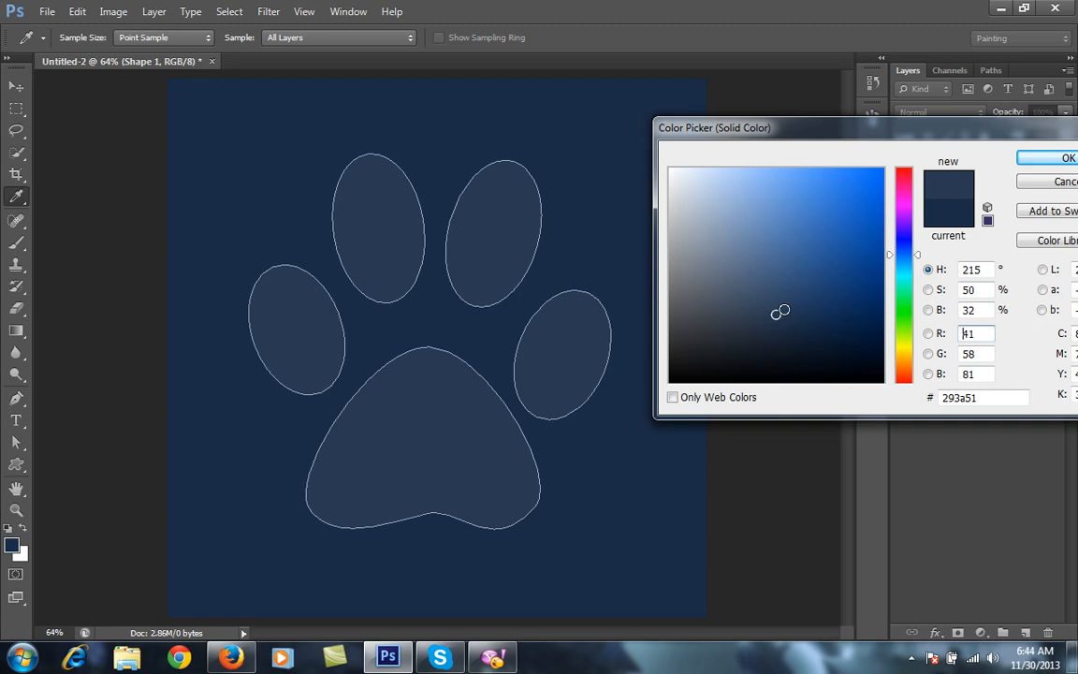
left_click(779, 319)
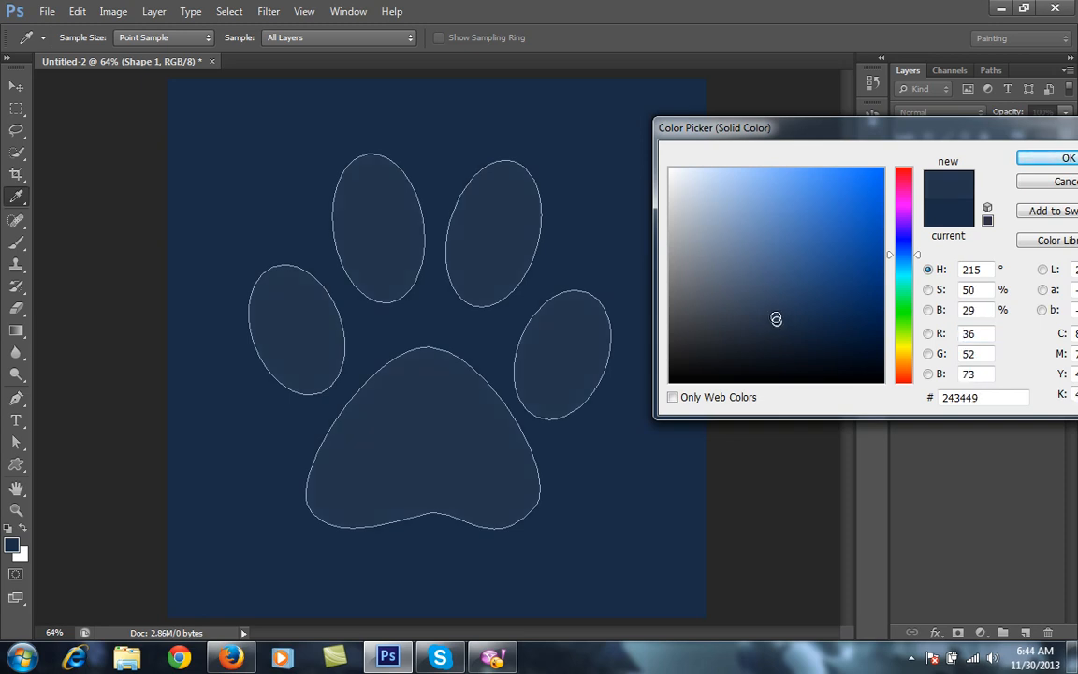
left_click(1067, 157)
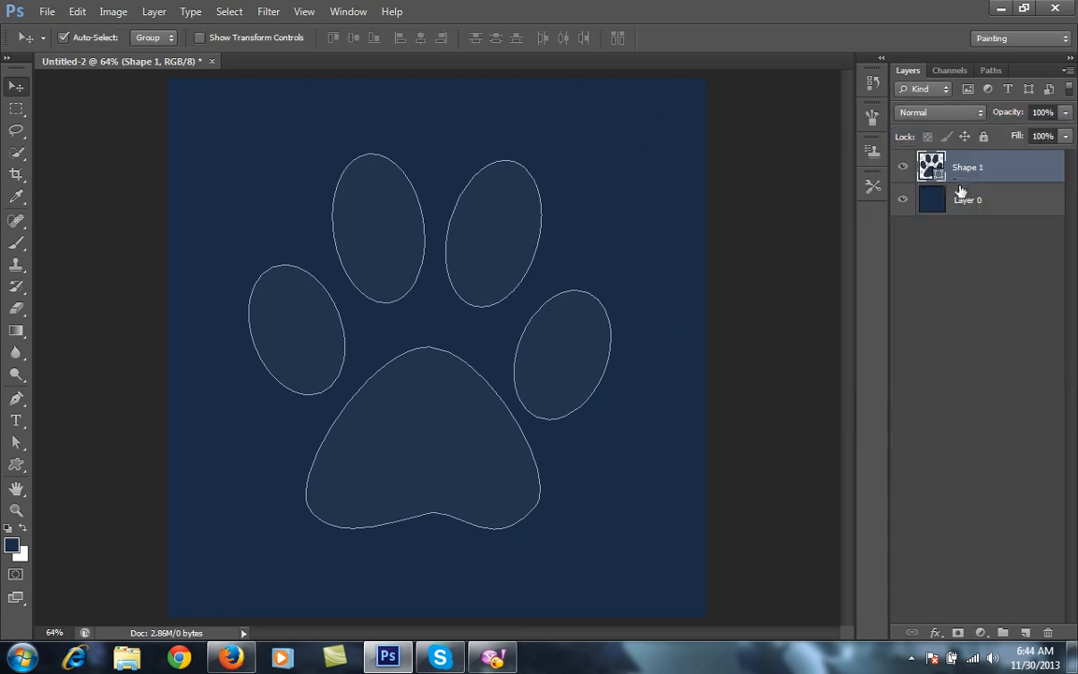
Add a drop shadow to the paw shape layer through its layer style settings
right_click(933, 167)
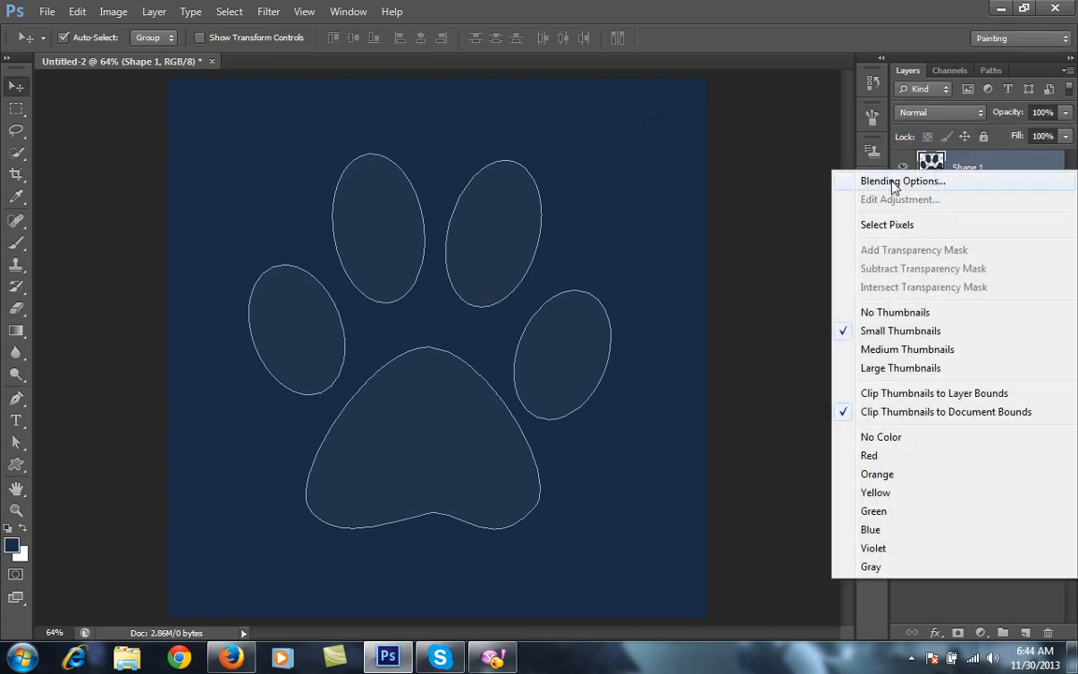
left_click(902, 180)
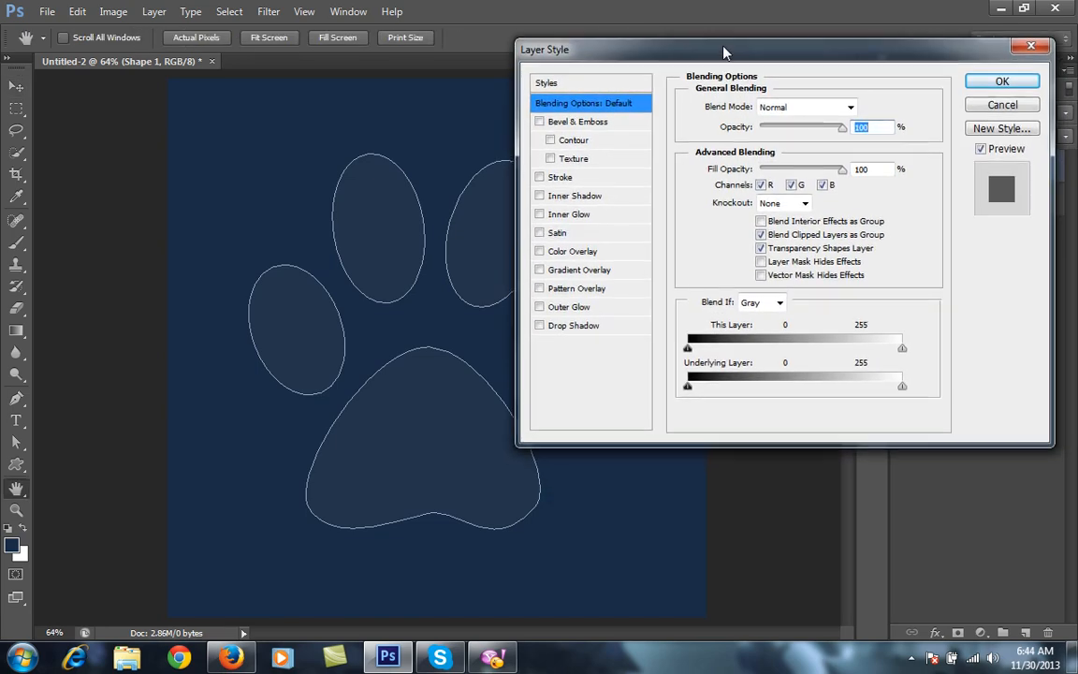
mouse_move(547, 365)
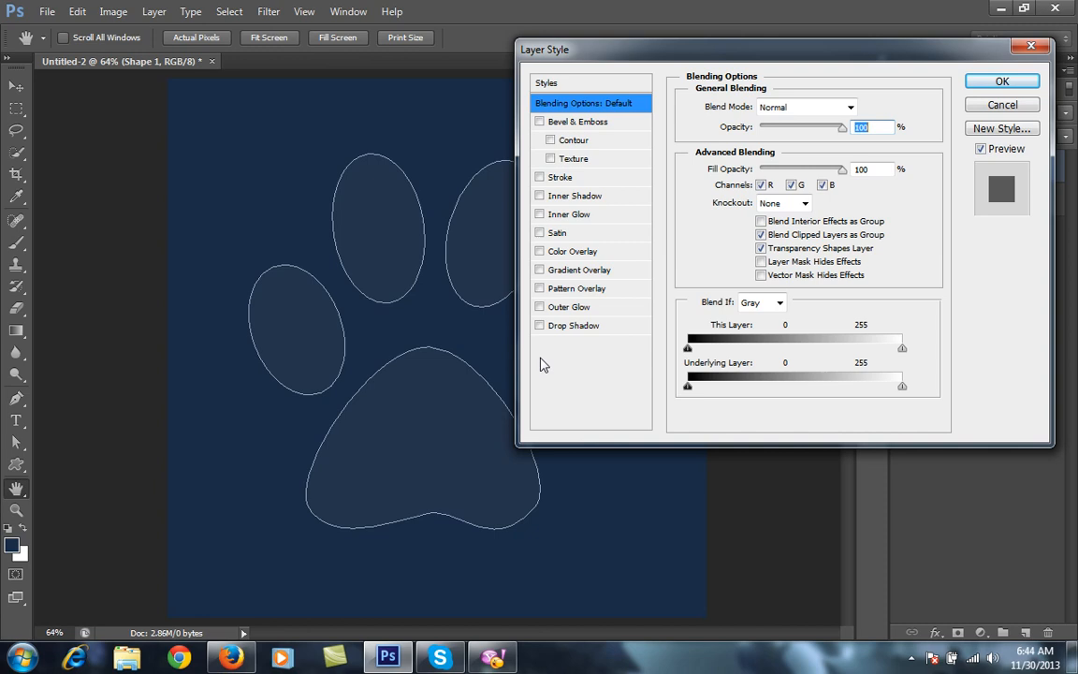
left_click(540, 326)
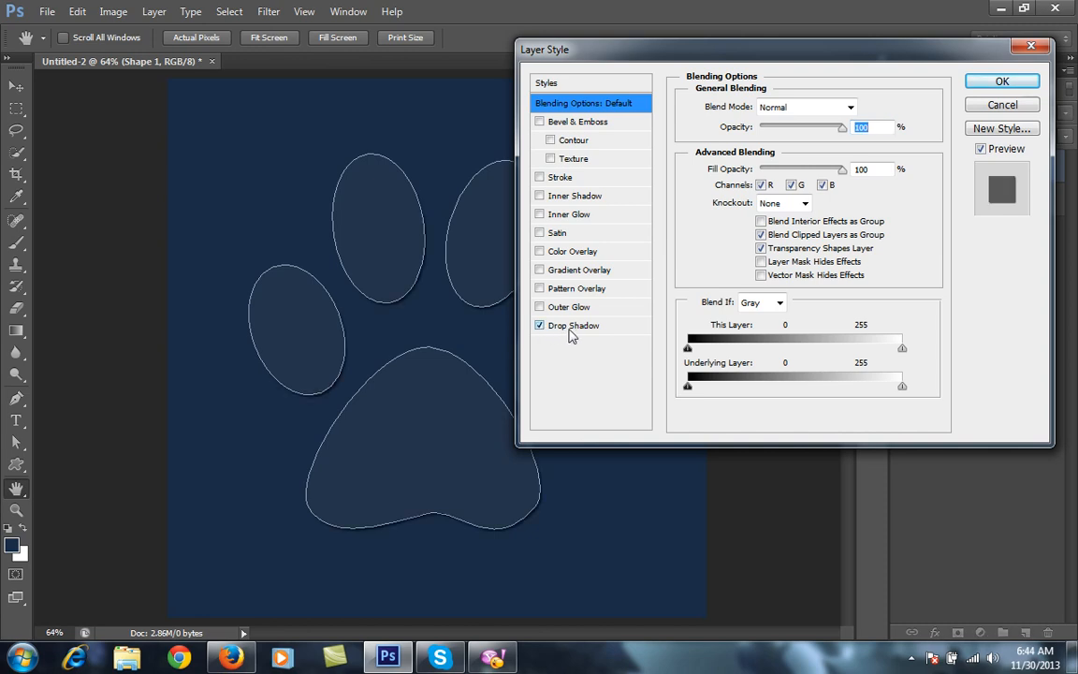
left_click(573, 326)
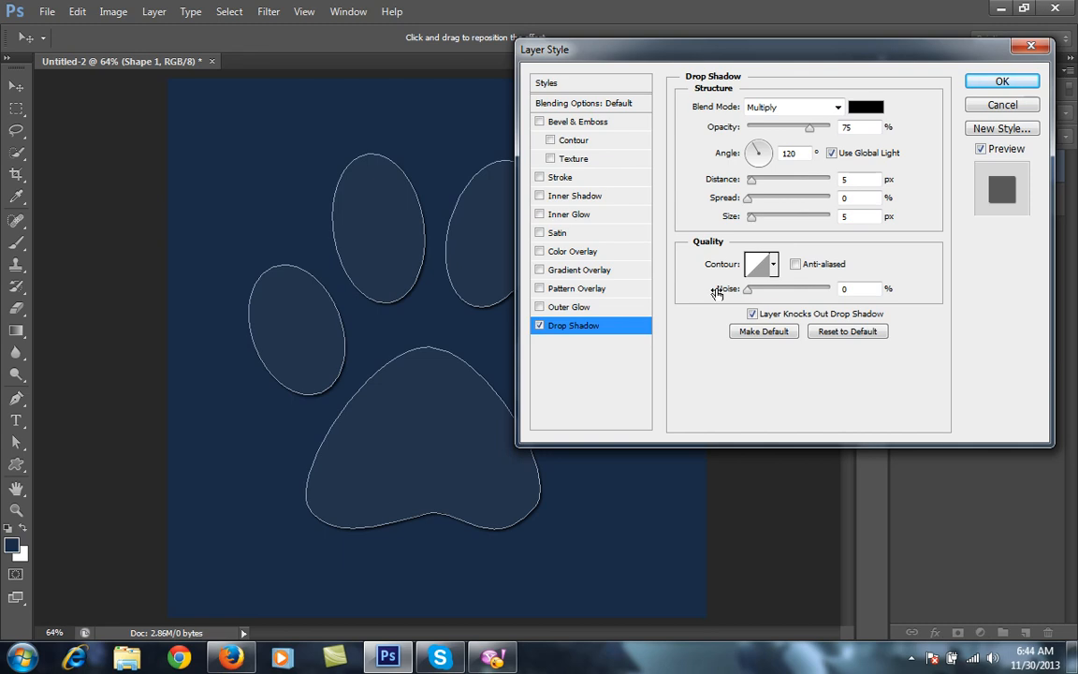
mouse_move(727, 289)
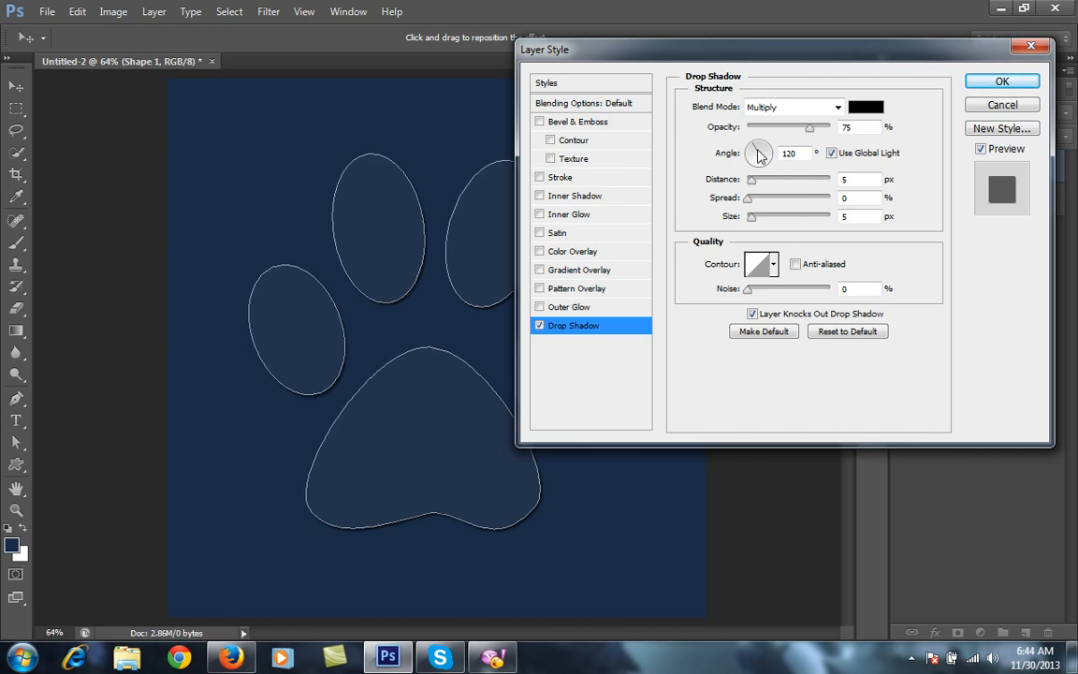
mouse_move(749, 161)
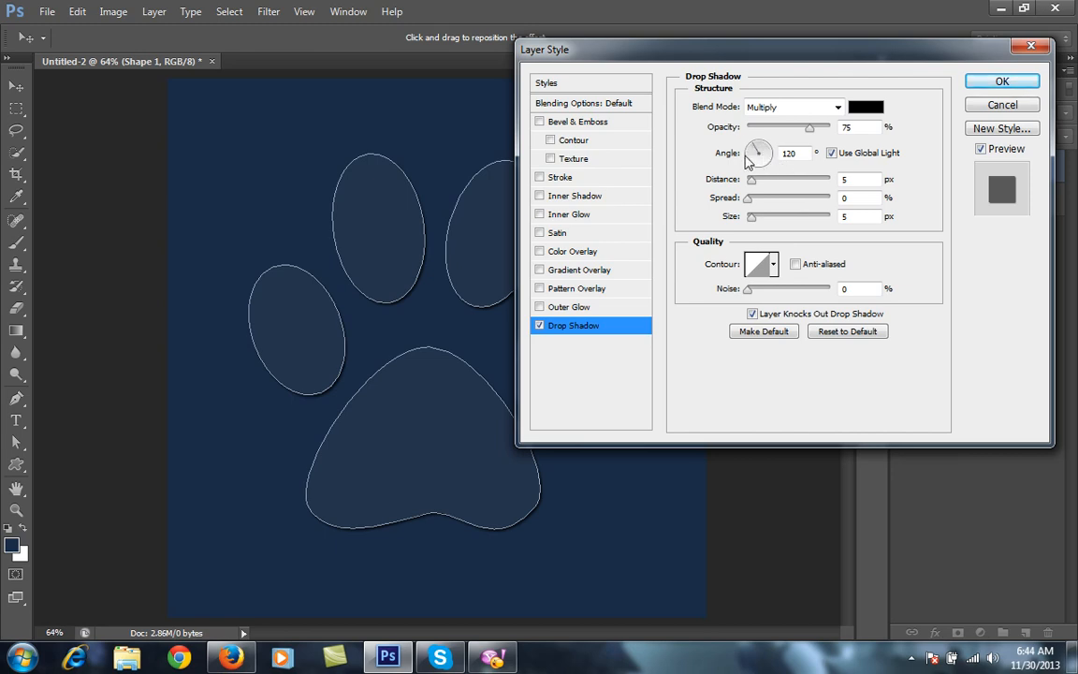
mouse_move(760, 161)
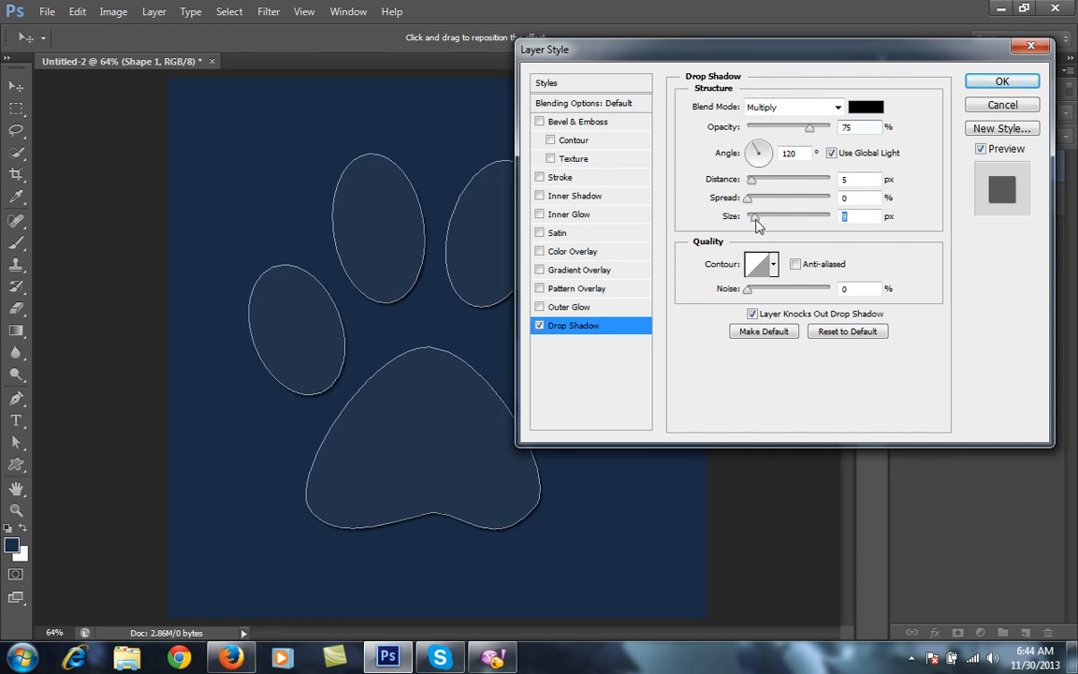
Tune the drop shadow, nudging its size slider and setting distance/size to 10
left_click_drag(754, 217, 769, 217)
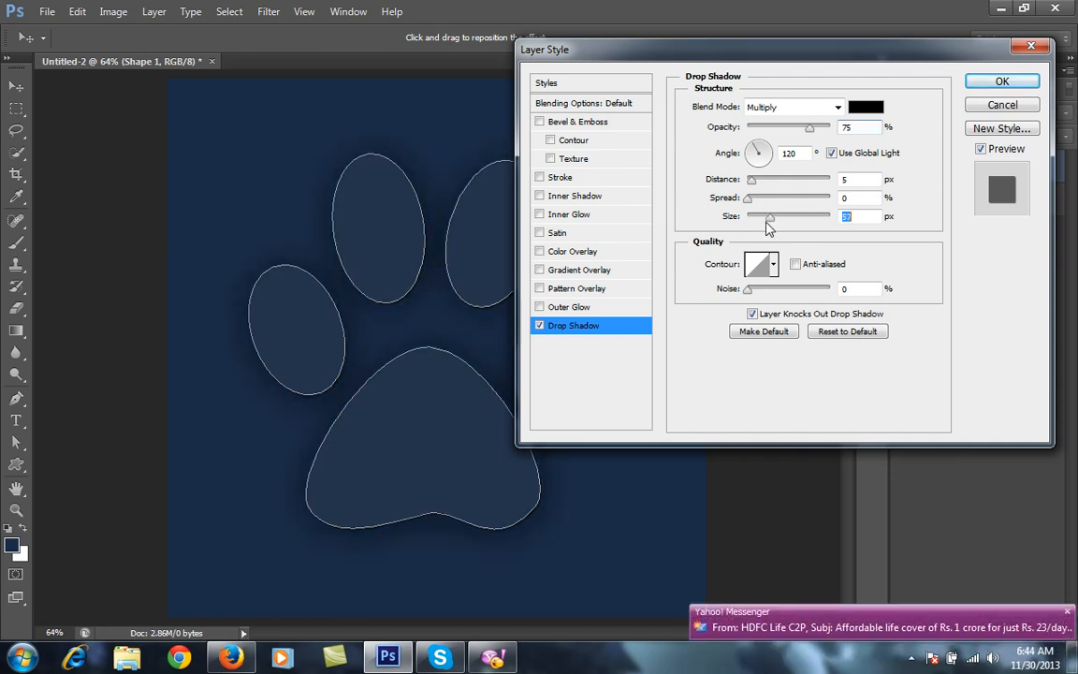
left_click_drag(769, 217, 753, 217)
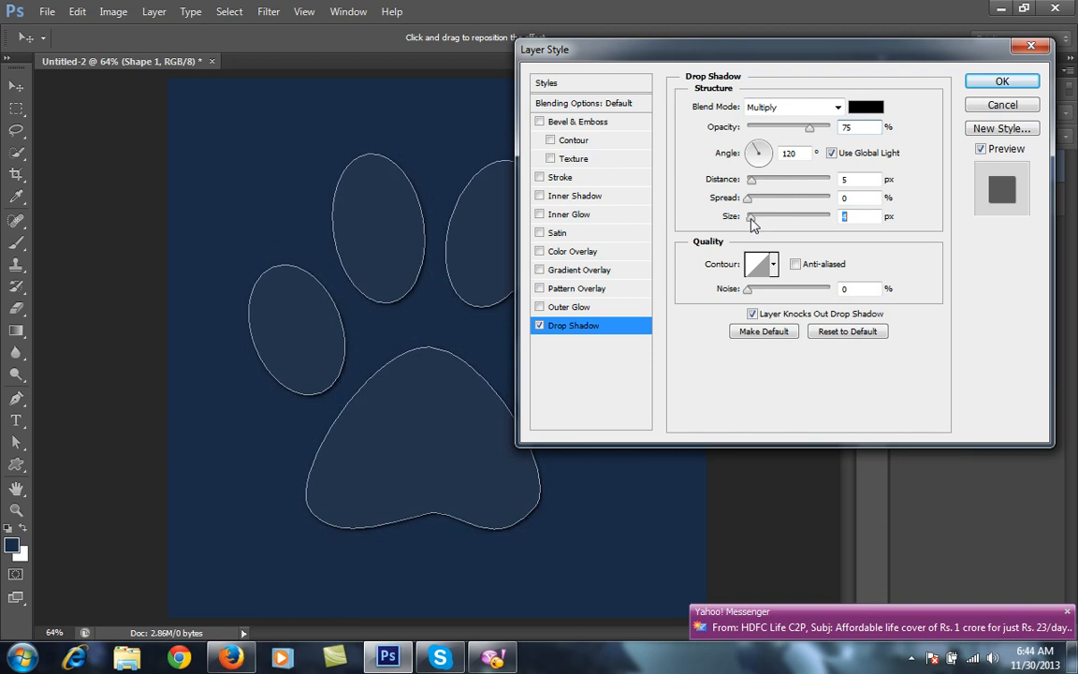
left_click_drag(749, 217, 757, 217)
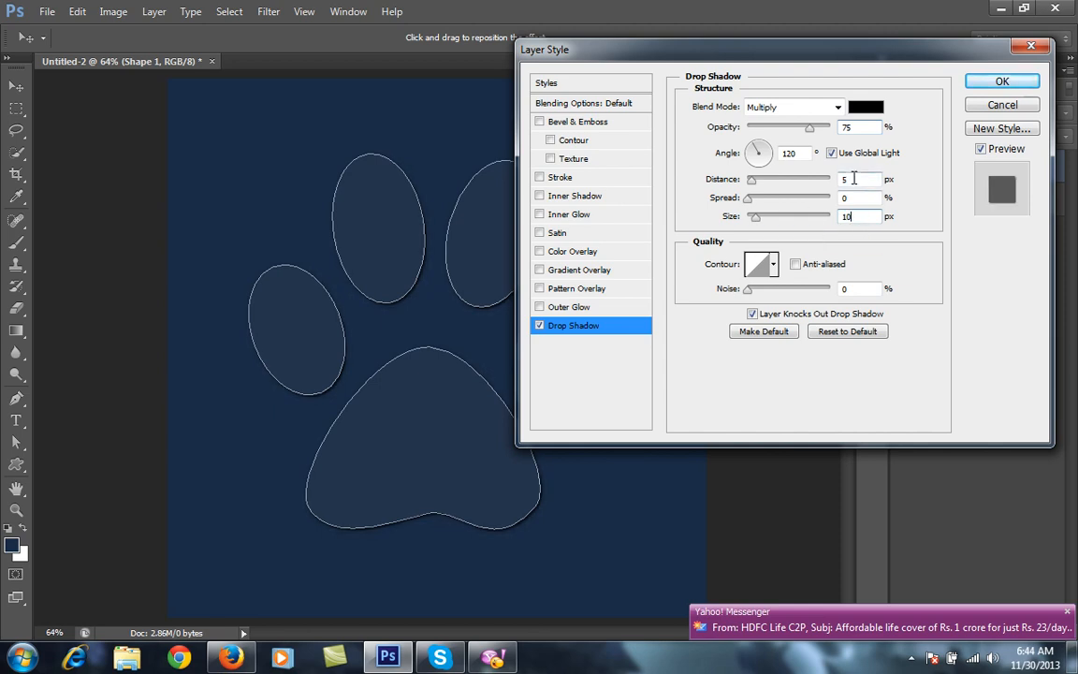
type("10")
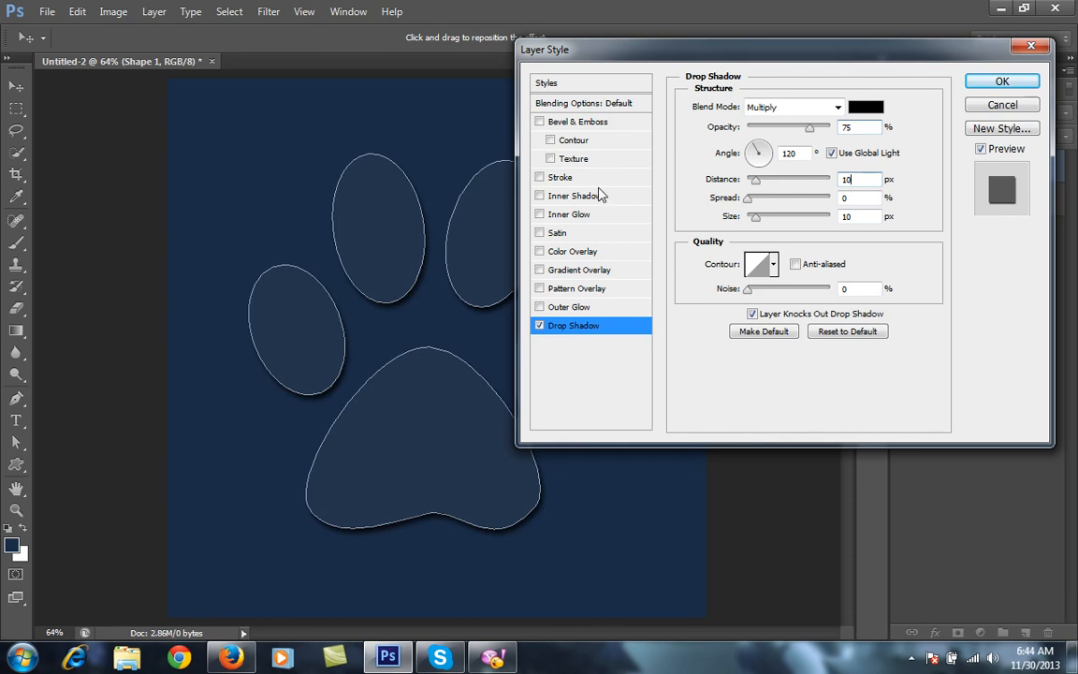
Enable an inner shadow on the paw with distance and size of 10
left_click(572, 195)
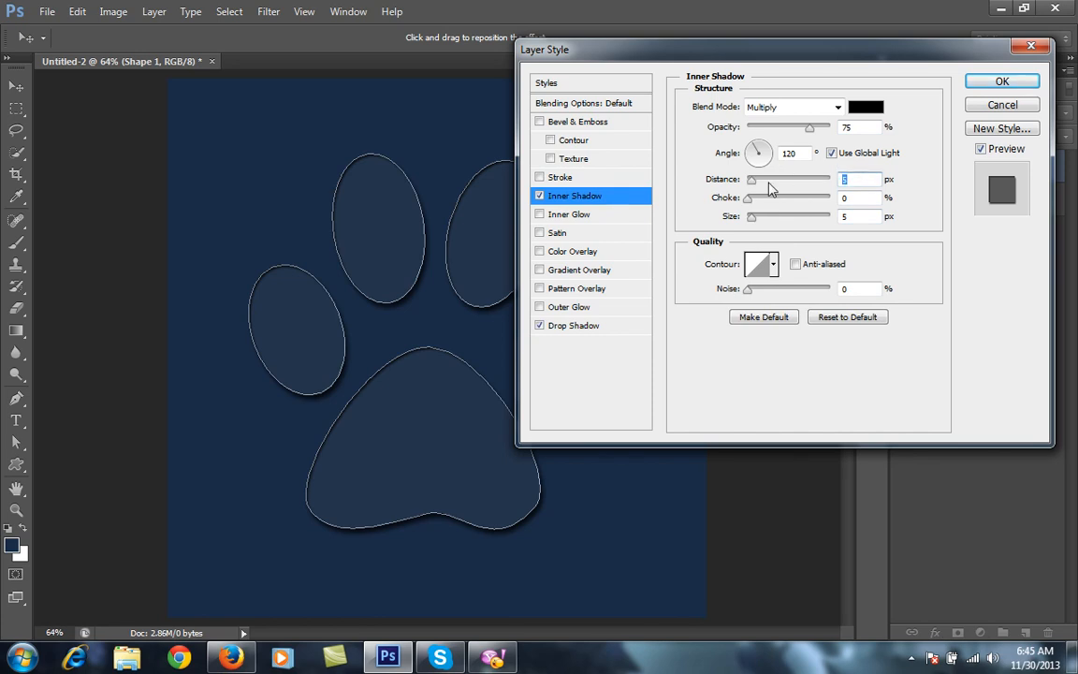
type("10")
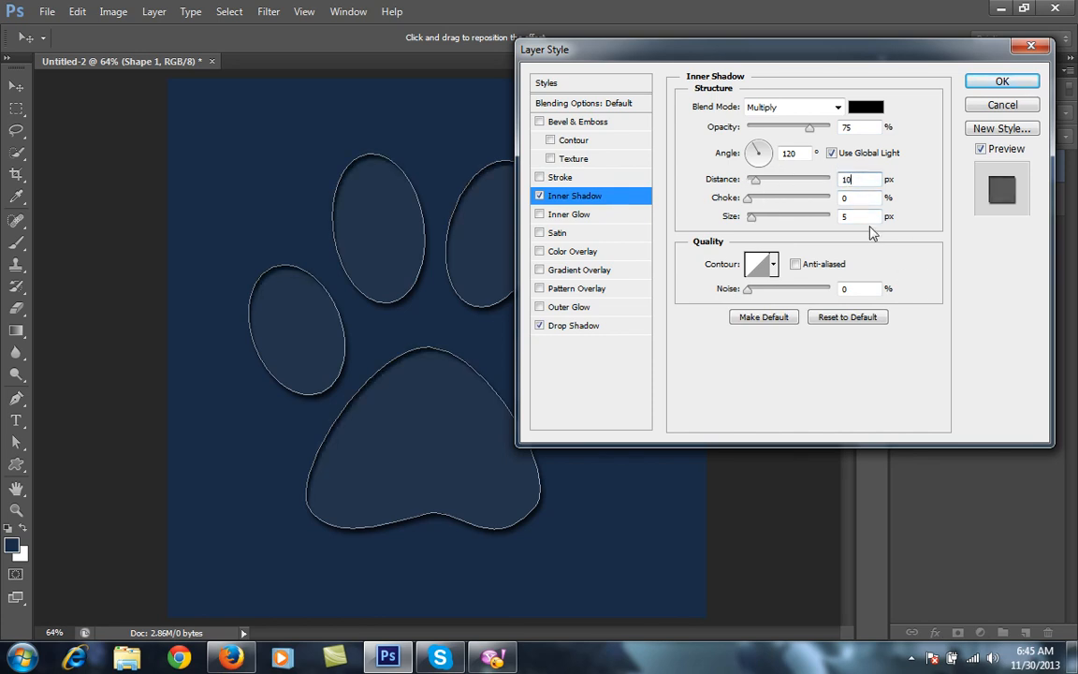
left_click(858, 217)
type("10")
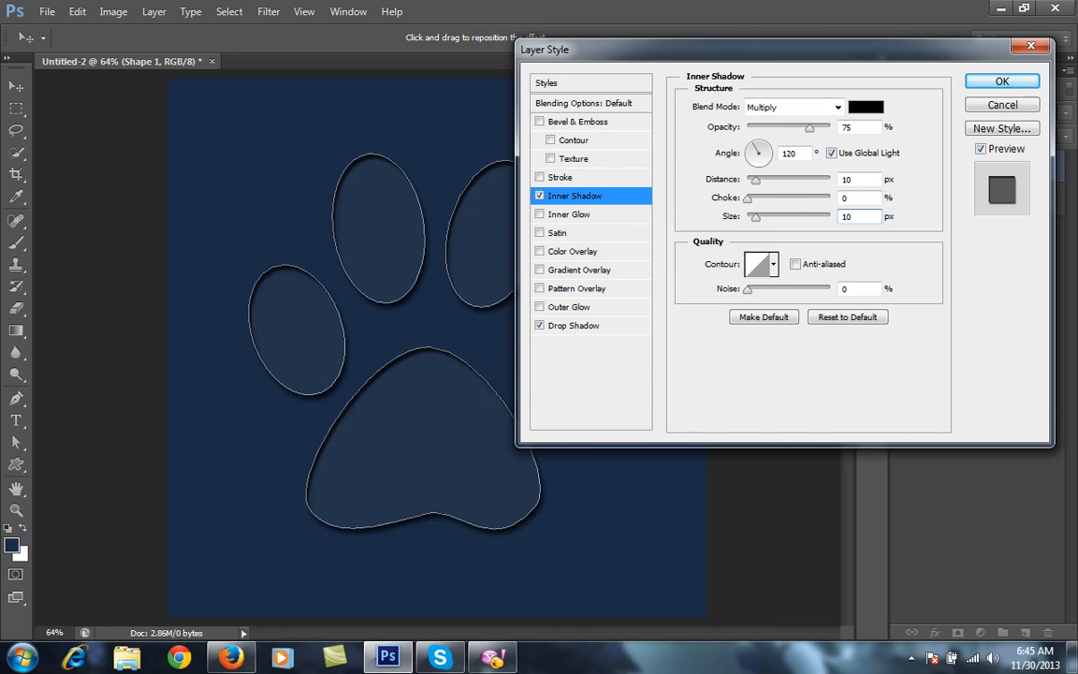
mouse_move(678, 251)
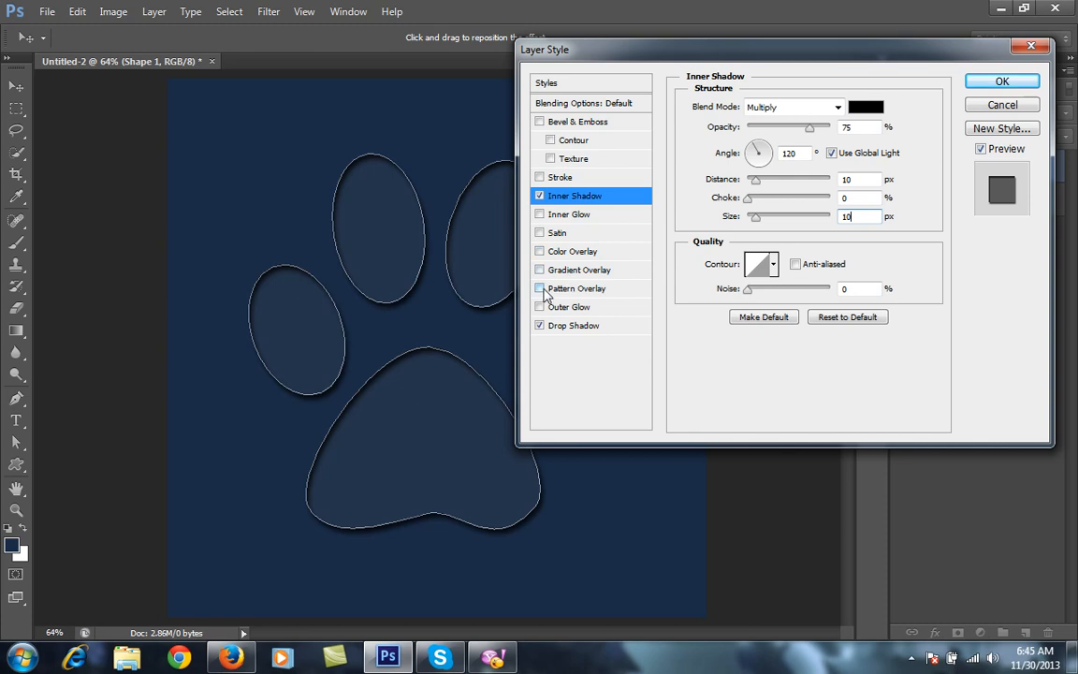
Add a pattern overlay using the grey texture blended as Soft Light
left_click(540, 288)
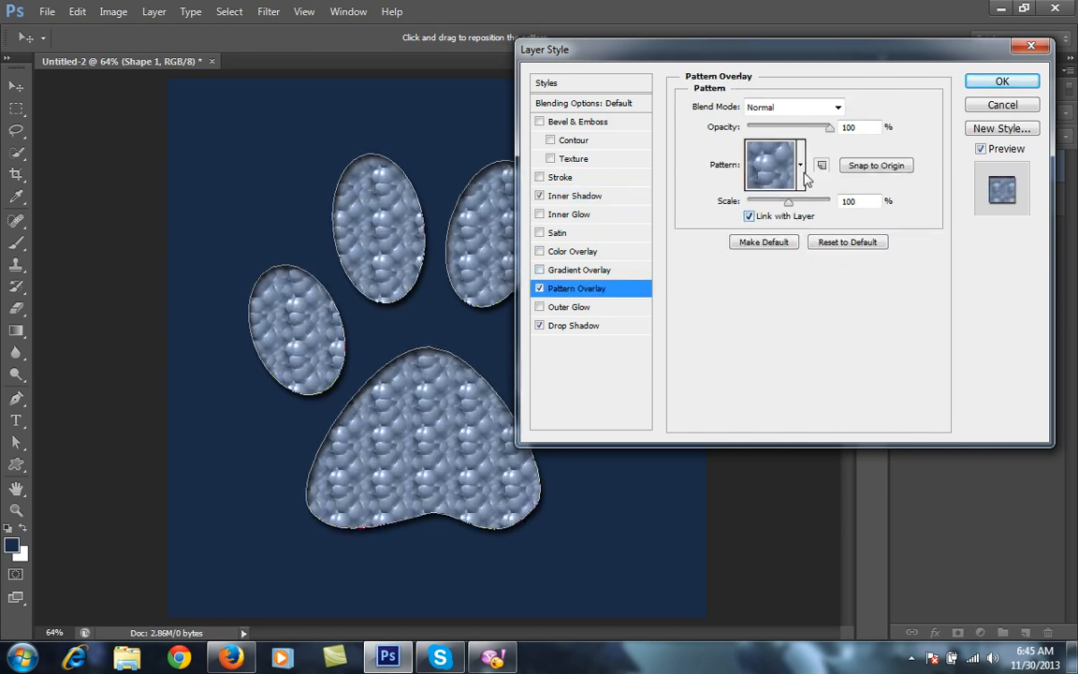
left_click(801, 165)
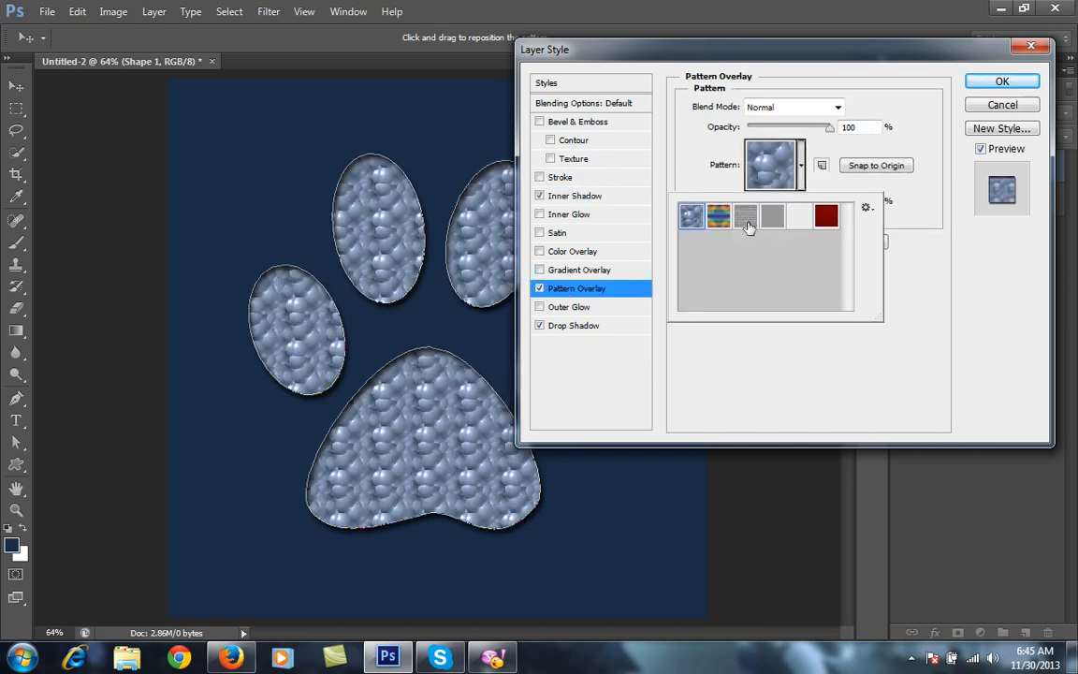
left_click(745, 217)
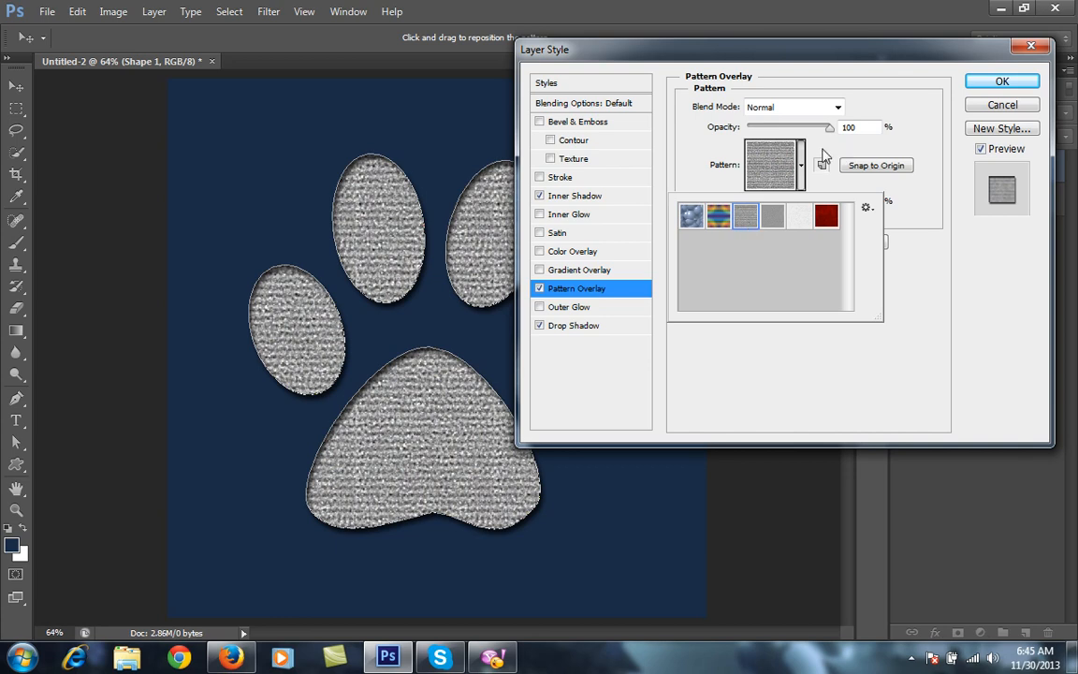
left_click(794, 105)
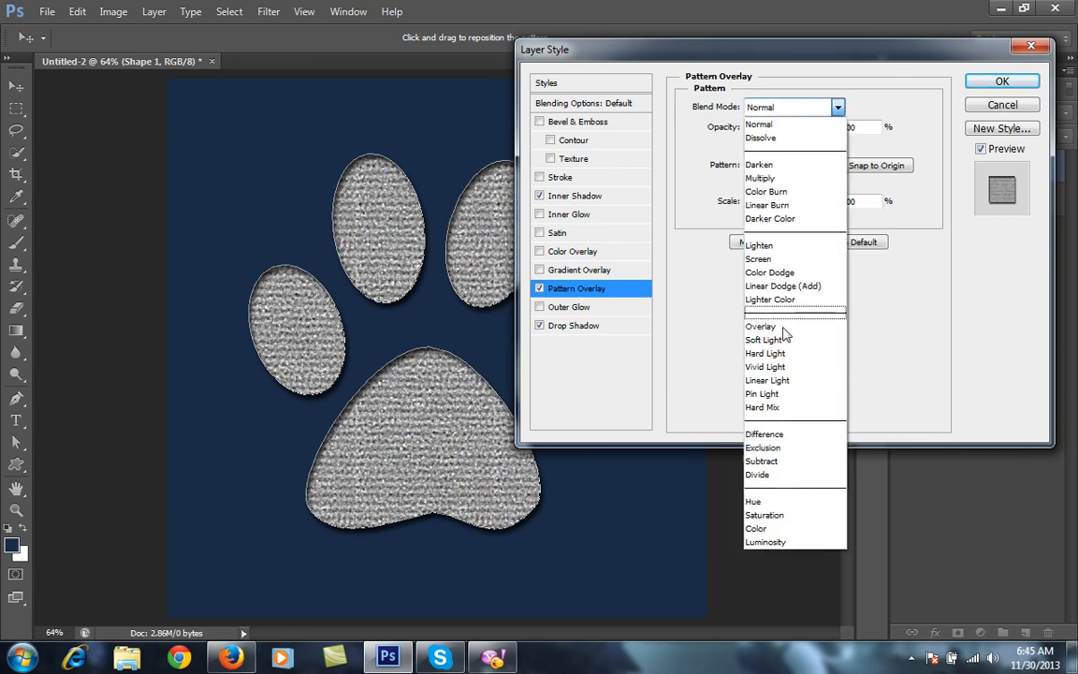
left_click(764, 339)
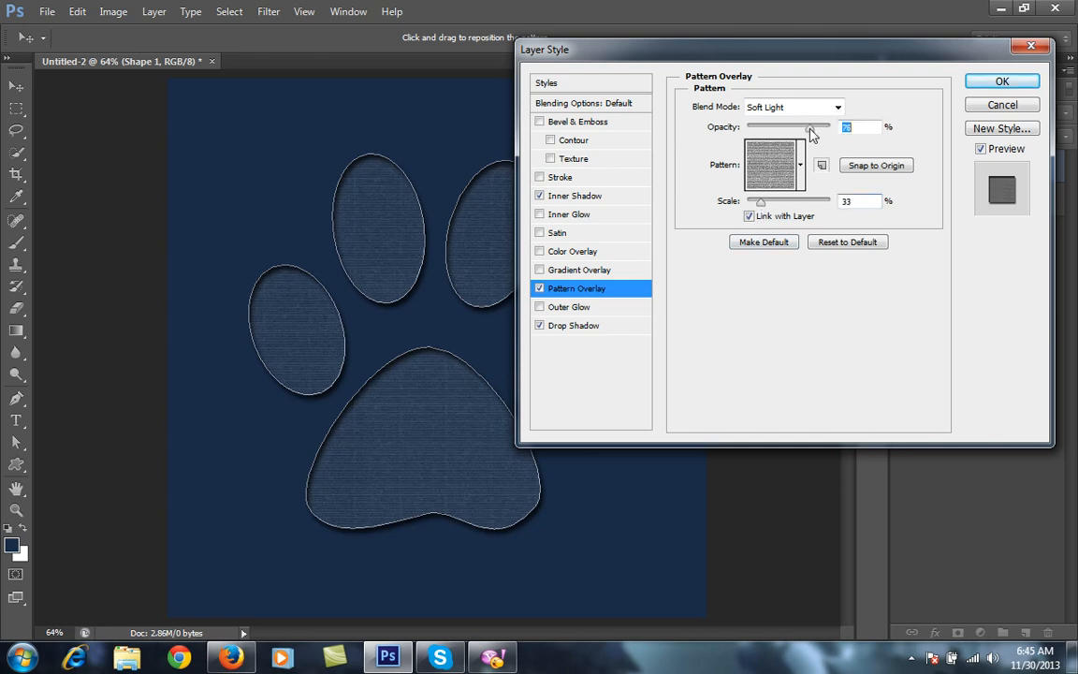
Lower the overlay opacity until faint and apply all the layer styles
left_click_drag(813, 128, 785, 128)
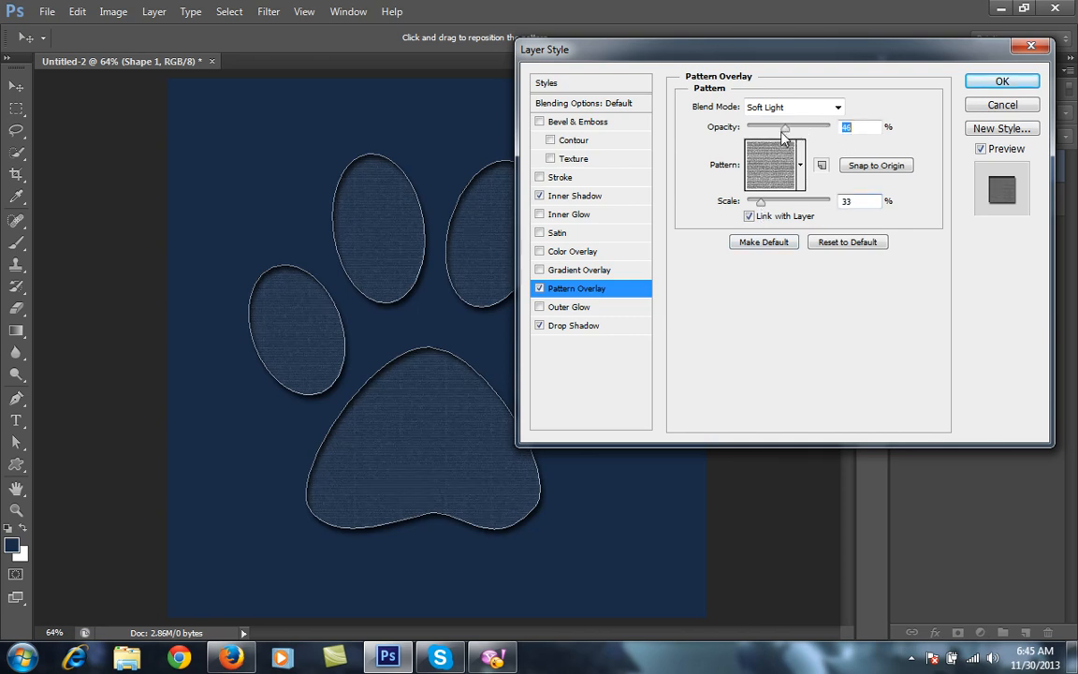
left_click_drag(782, 127, 767, 128)
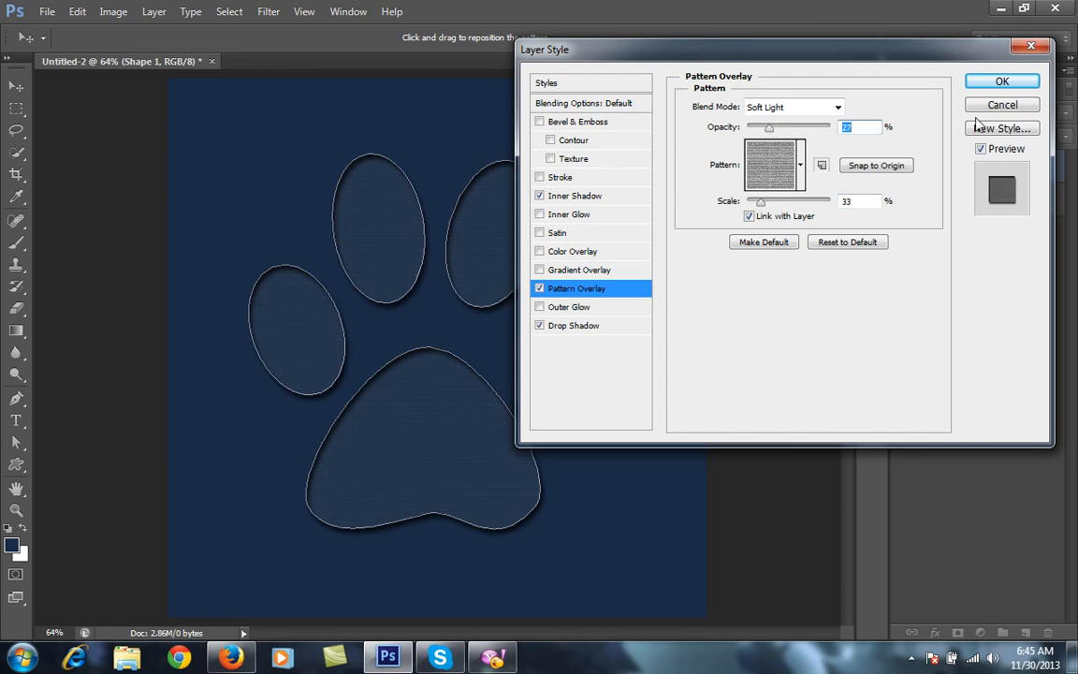
left_click(1002, 80)
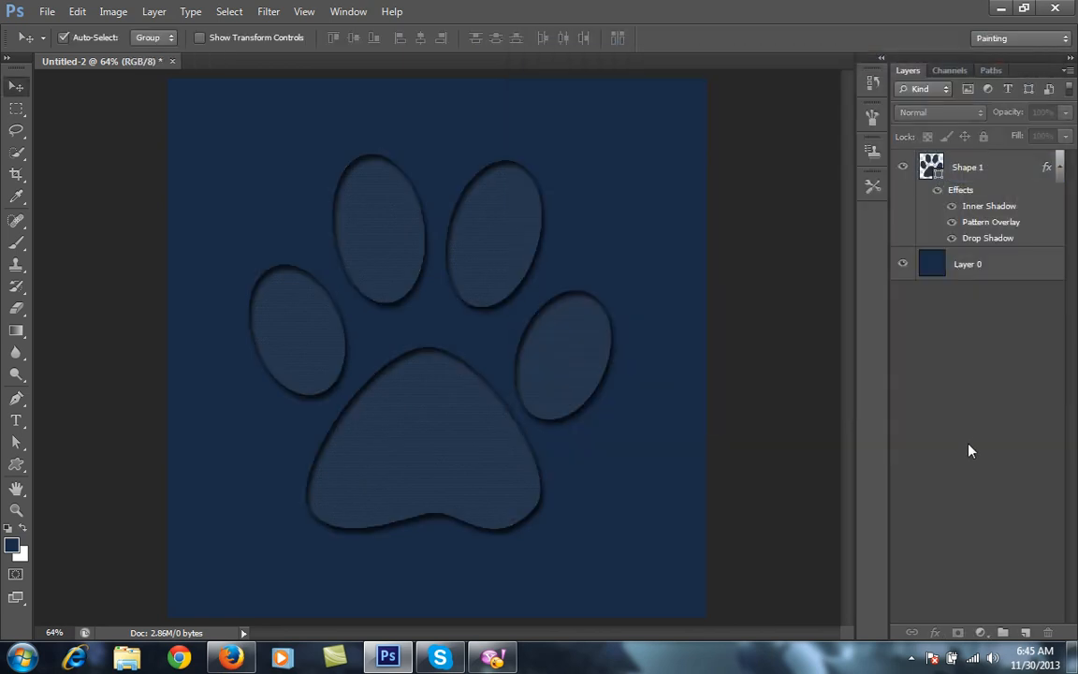